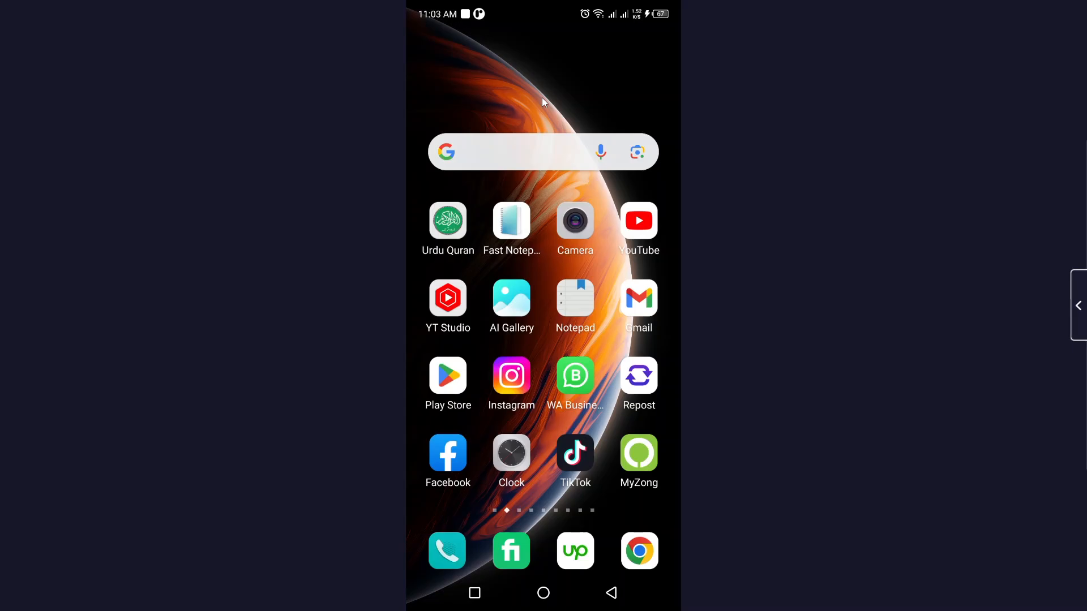
pyautogui.moveTo(518, 267)
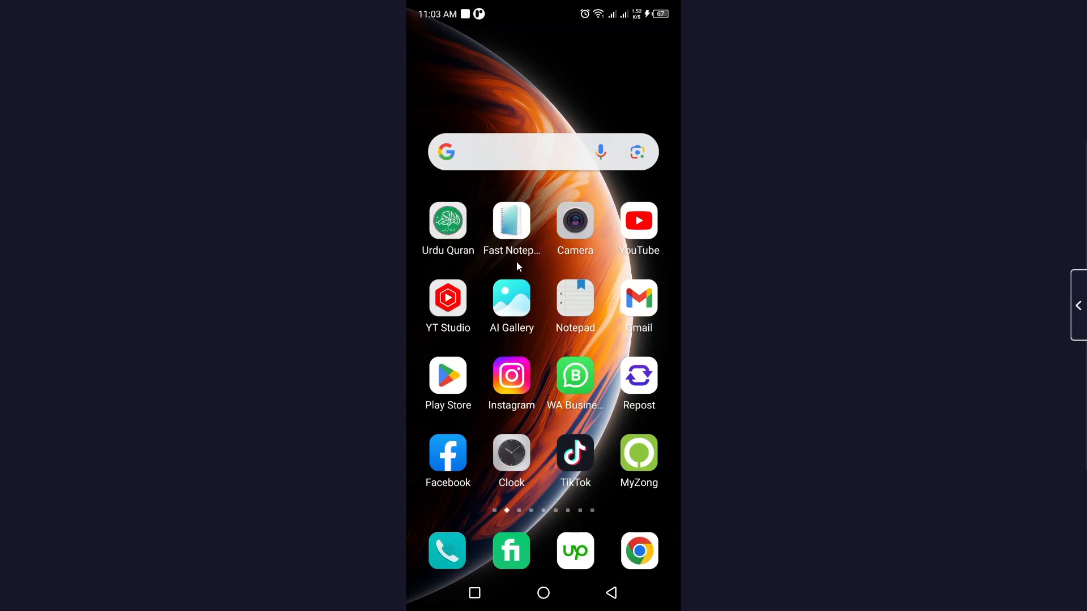
pyautogui.moveTo(510, 386)
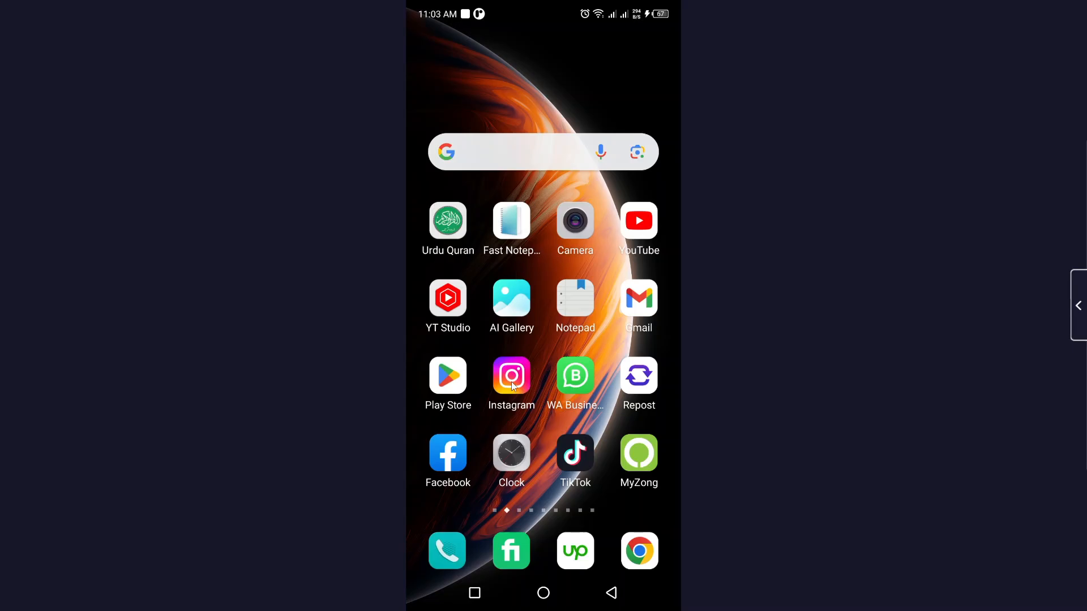
pyautogui.click(510, 376)
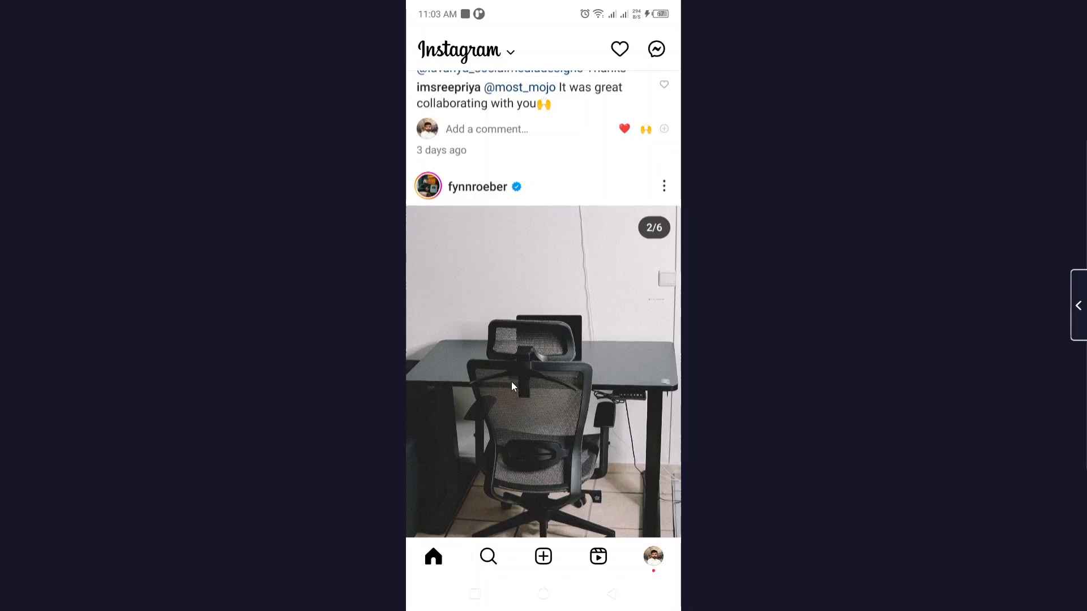
pyautogui.moveTo(478, 217)
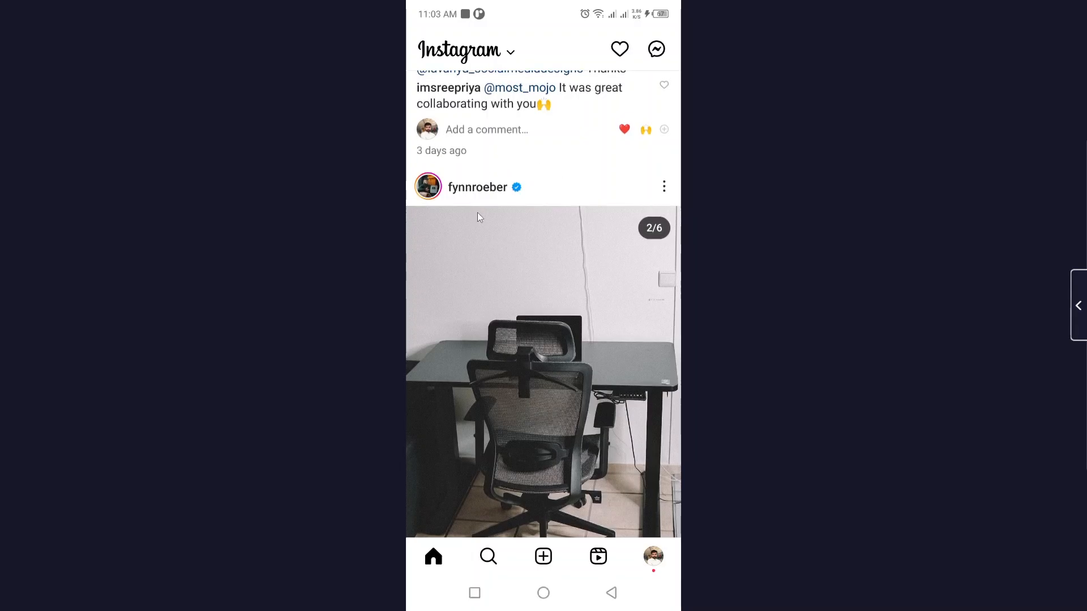
pyautogui.moveTo(663, 187)
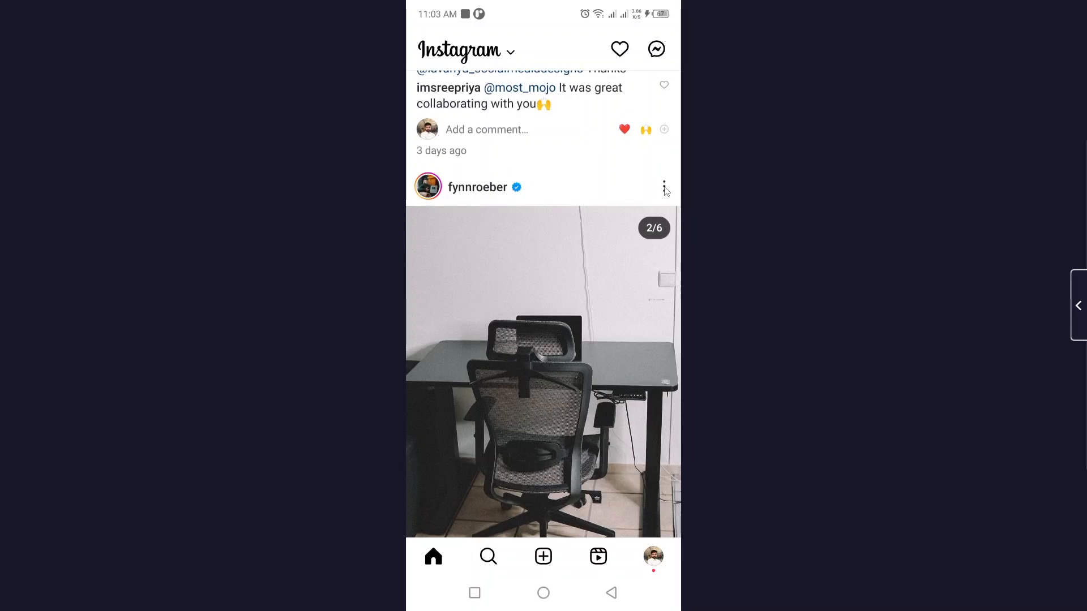
pyautogui.click(663, 187)
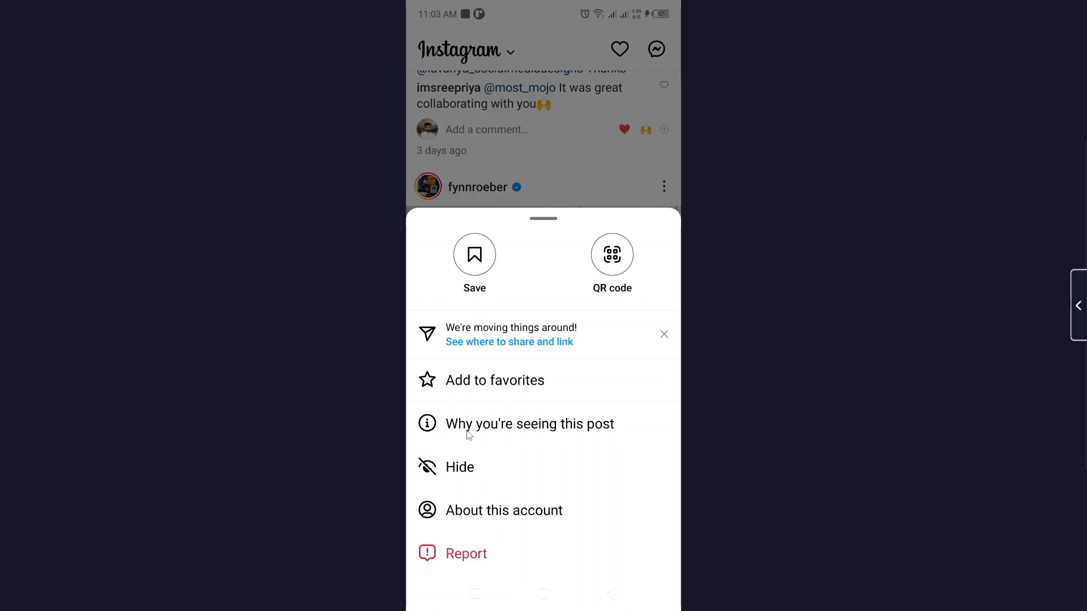
pyautogui.moveTo(542, 431)
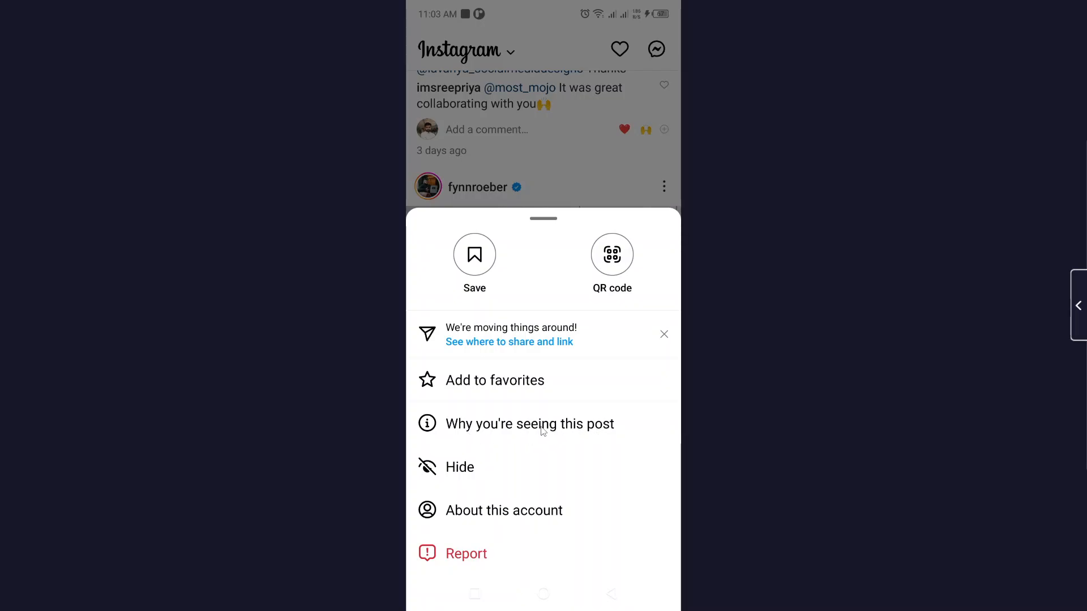
pyautogui.click(530, 424)
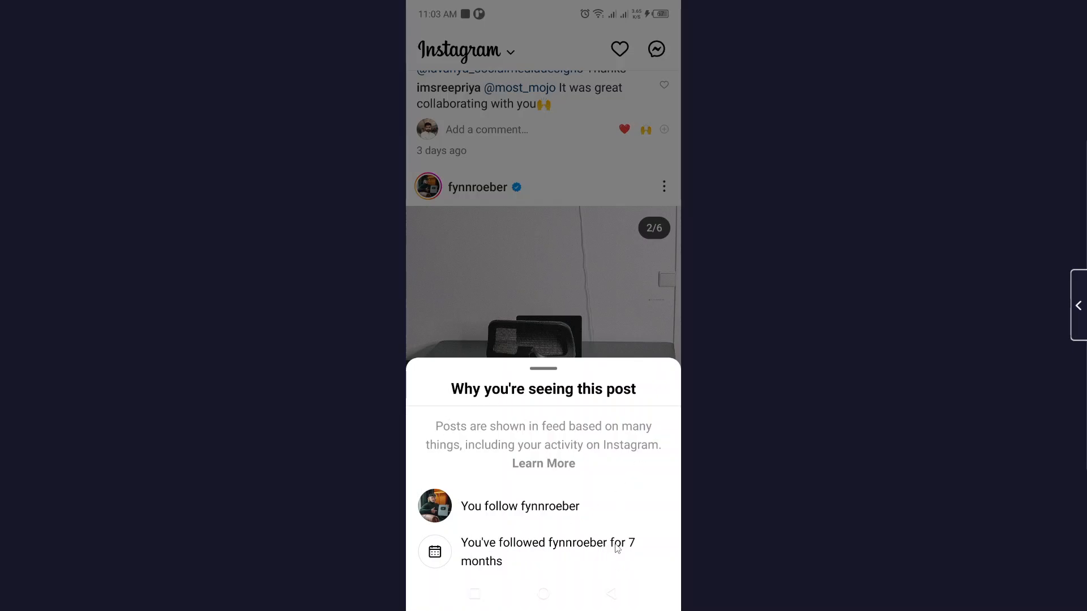
pyautogui.moveTo(539, 499)
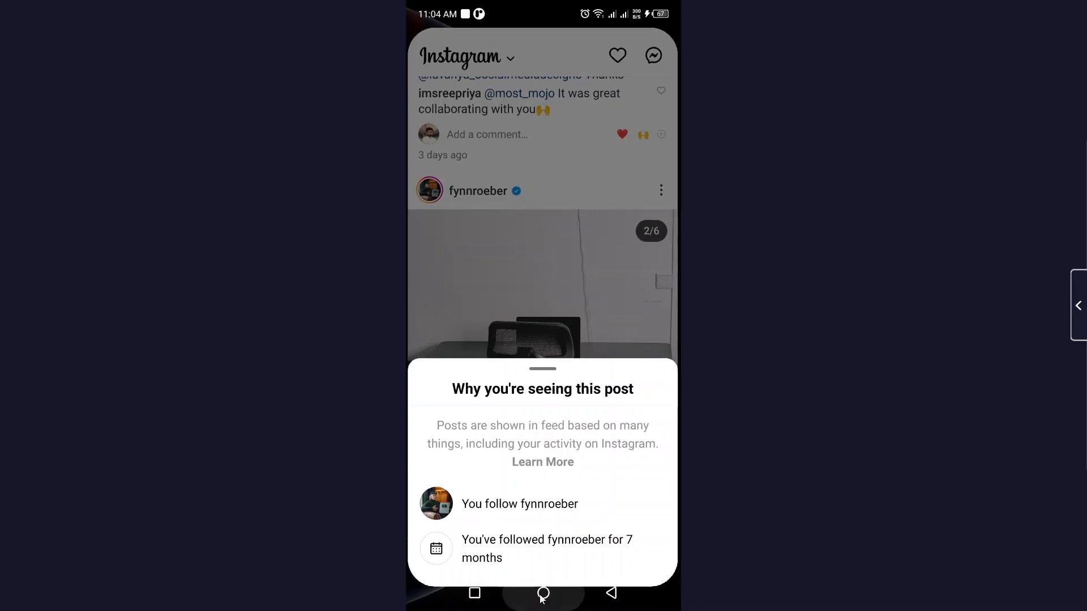
pyautogui.click(542, 592)
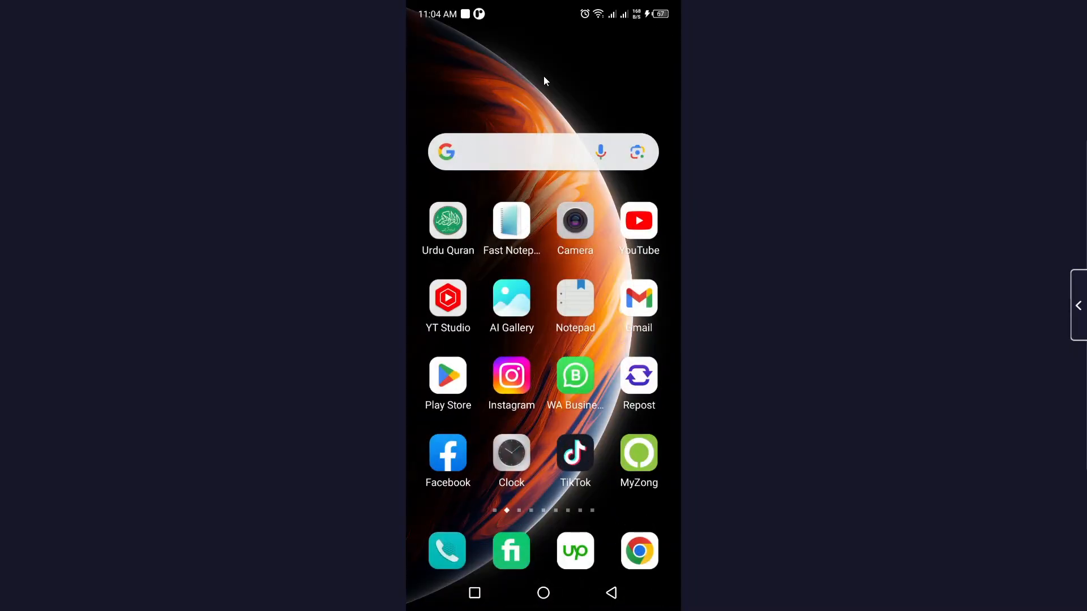